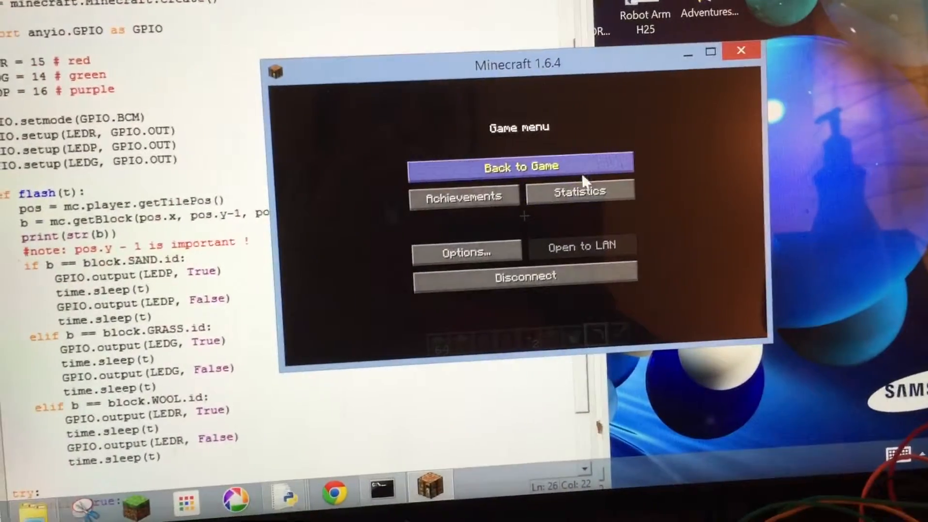
Resume the Minecraft world via 'Back to Game', returning to the LED script's chat output.
{"action": "left_click", "coordinate": [520, 166]}
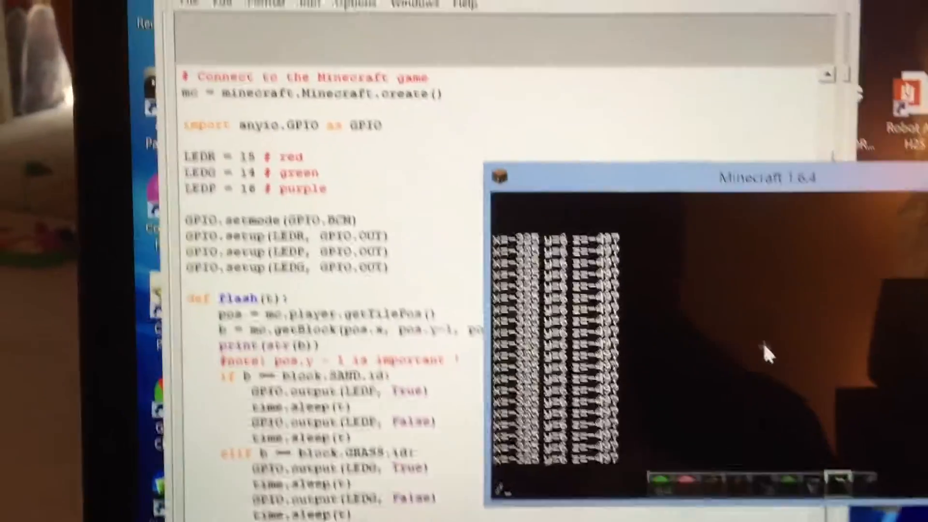